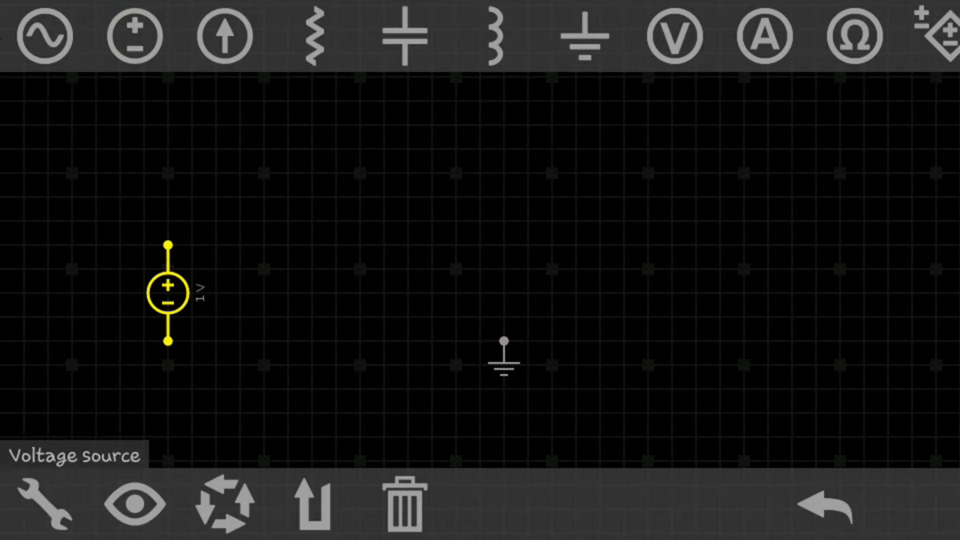
Add a 1 kΩ resistor, move the voltmeter to the right, and place a 5 V Zener diode.
click(311, 36)
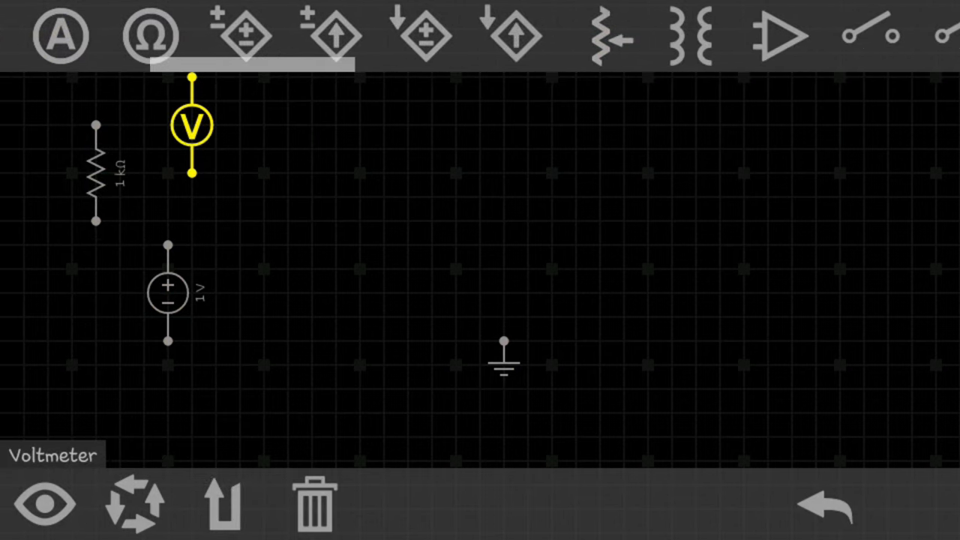
drag(193, 128, 647, 221)
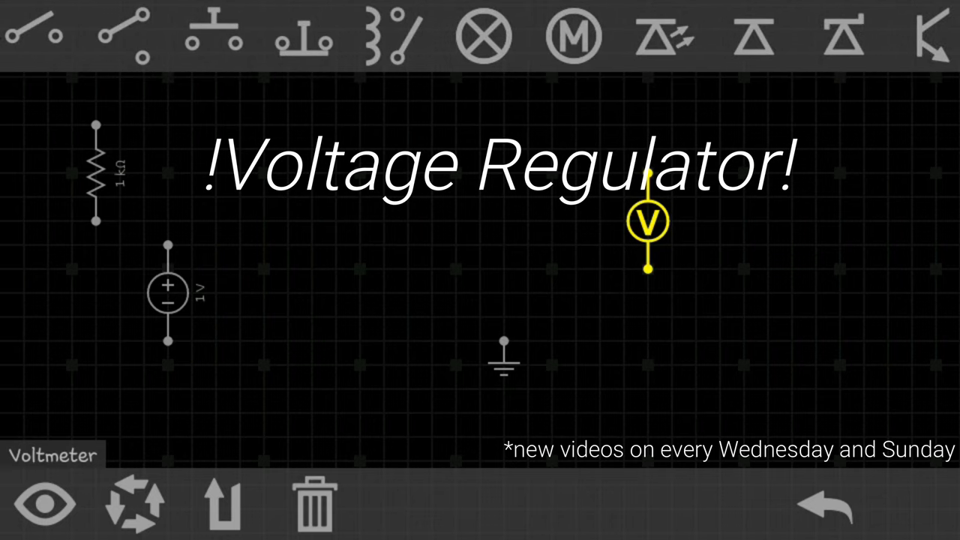
click(289, 123)
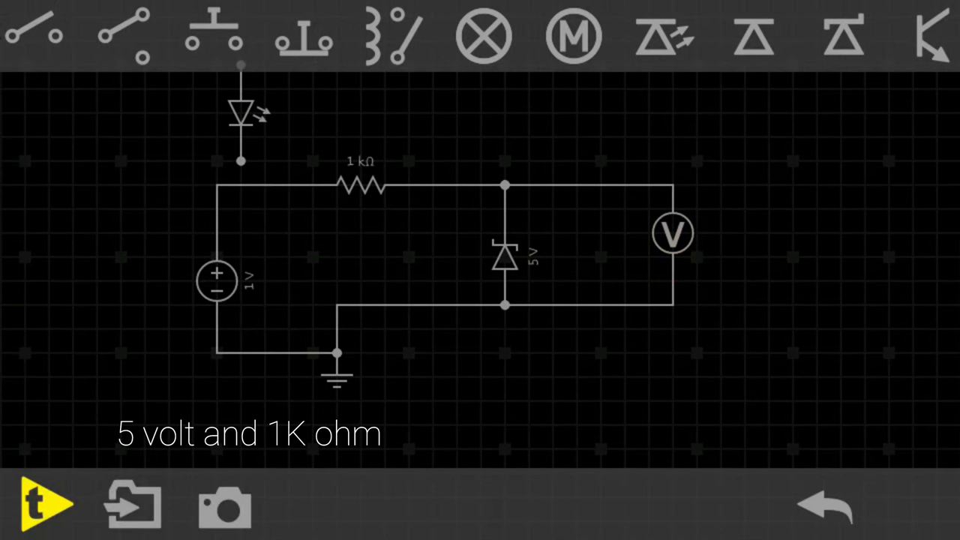
Start the regulator simulation and bring up the source voltage setting to raise it to 3 V.
click(44, 504)
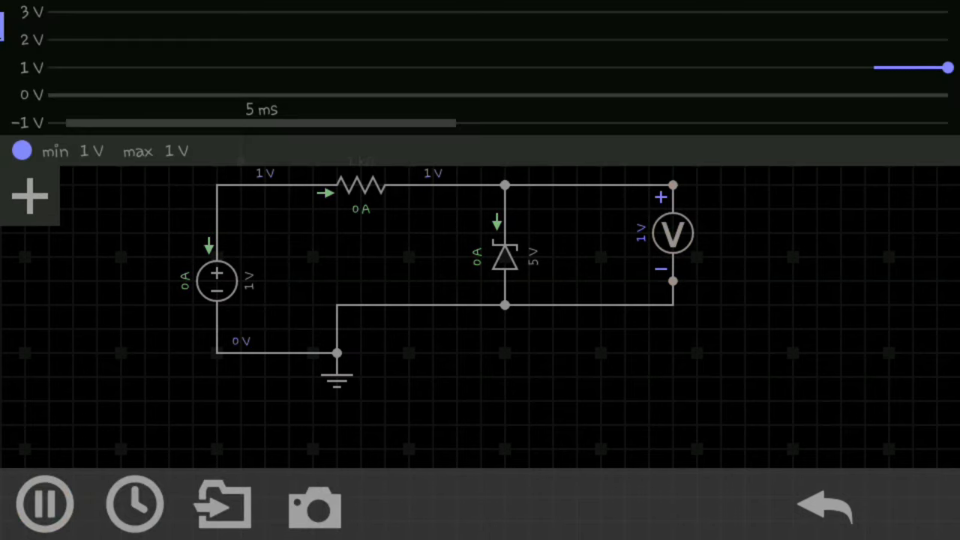
click(217, 281)
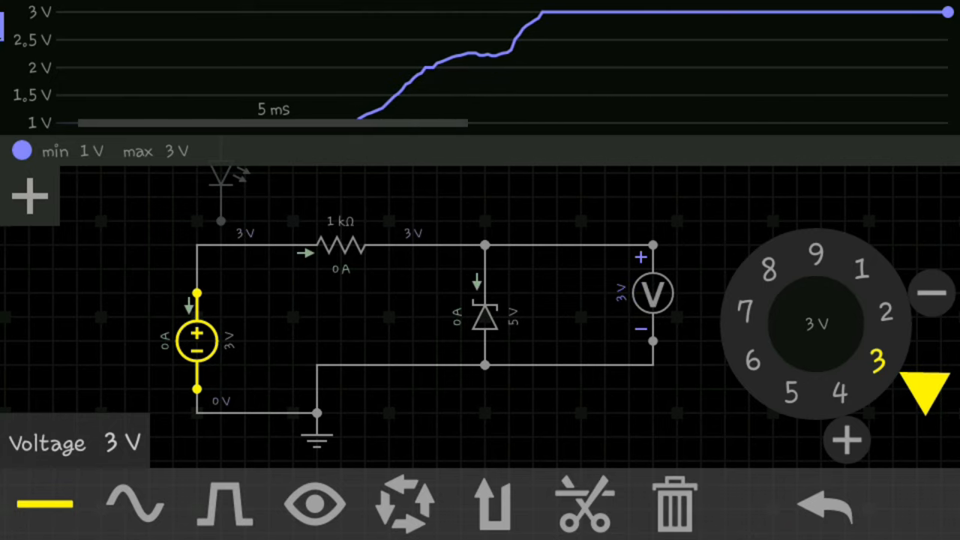
Turn the source voltage up through 4 V and 6 V to 20 V.
click(846, 441)
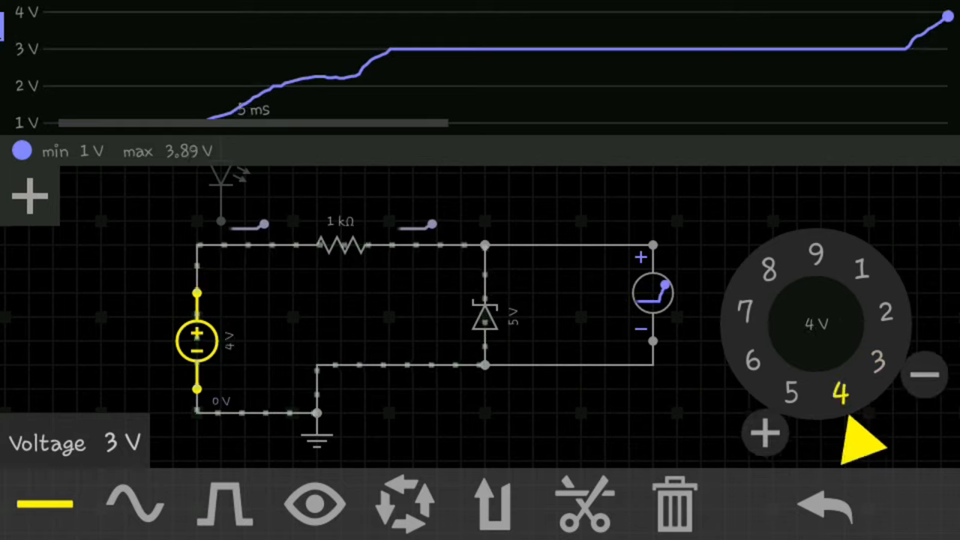
click(763, 432)
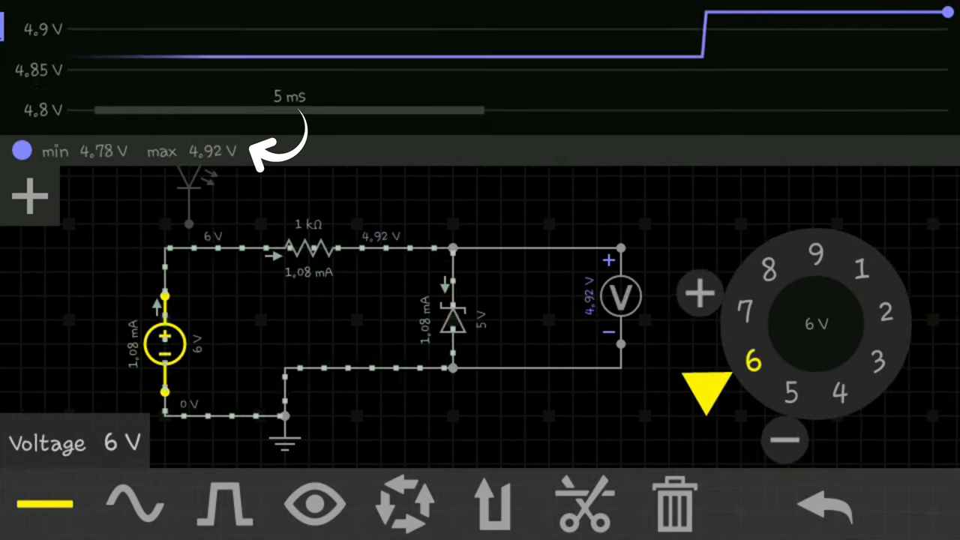
click(698, 292)
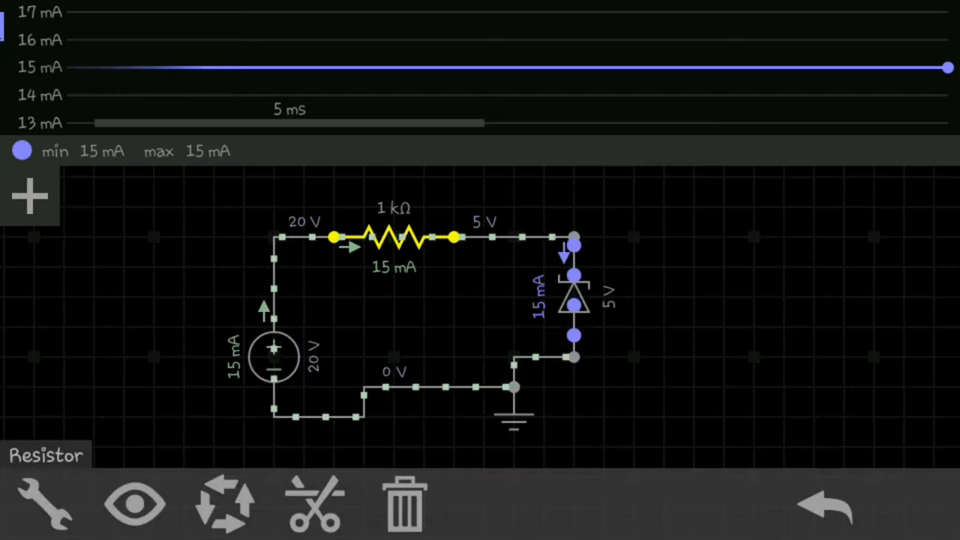
Set the series resistor to 90 kΩ with the source at 30 V.
click(274, 356)
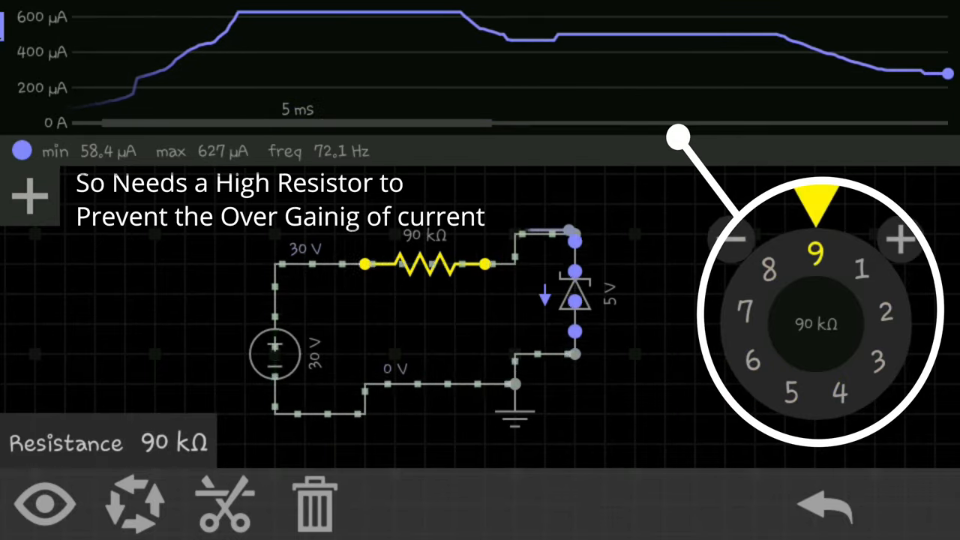
Reposition a component in the new 1 kHz AC source, resistor and Zener layout.
drag(817, 255, 885, 311)
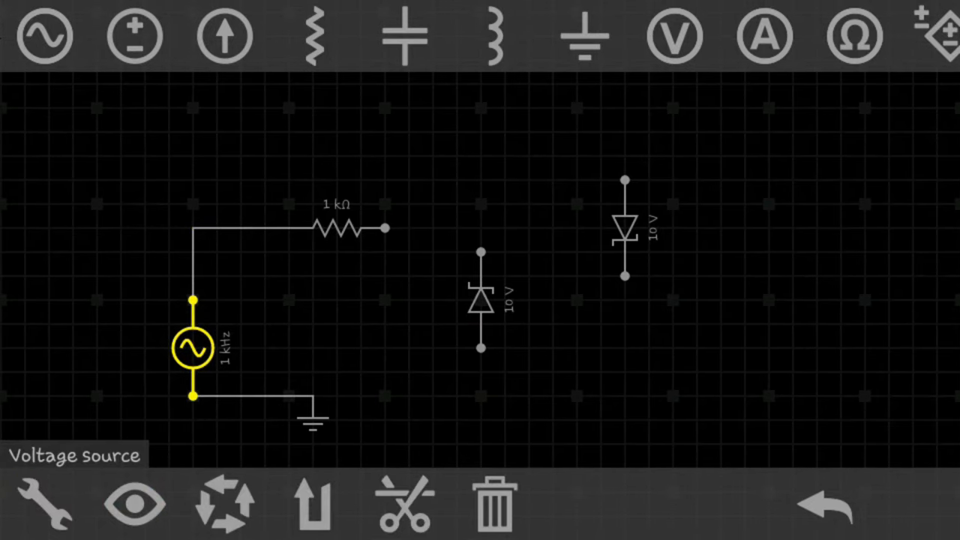
Wire the resistor through the 10 V Zener to ground, then simulate and graph the source waveform.
click(480, 251)
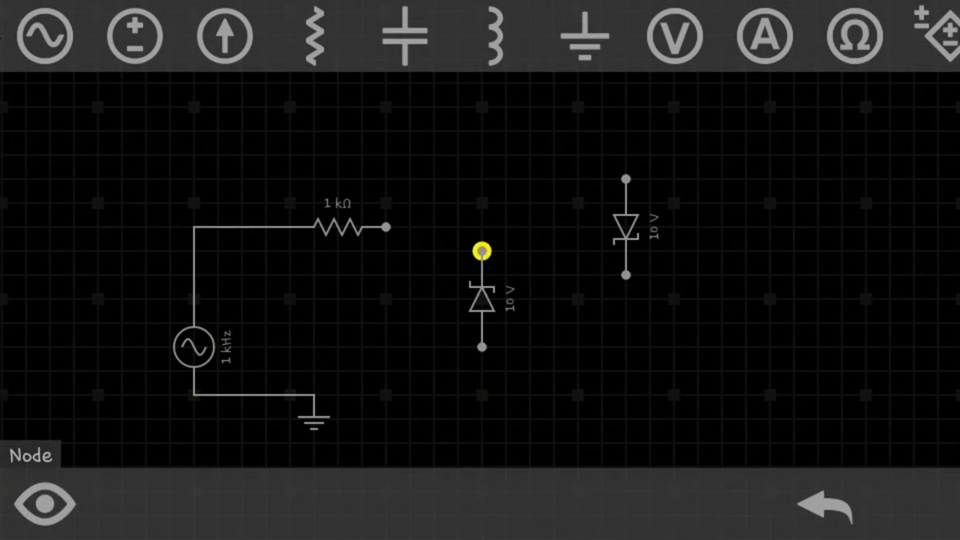
drag(480, 251, 480, 342)
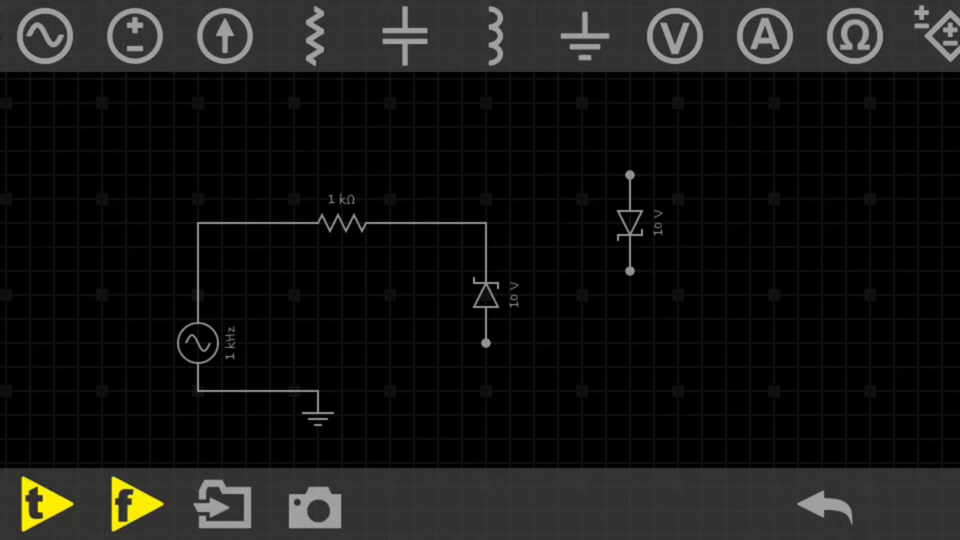
click(485, 343)
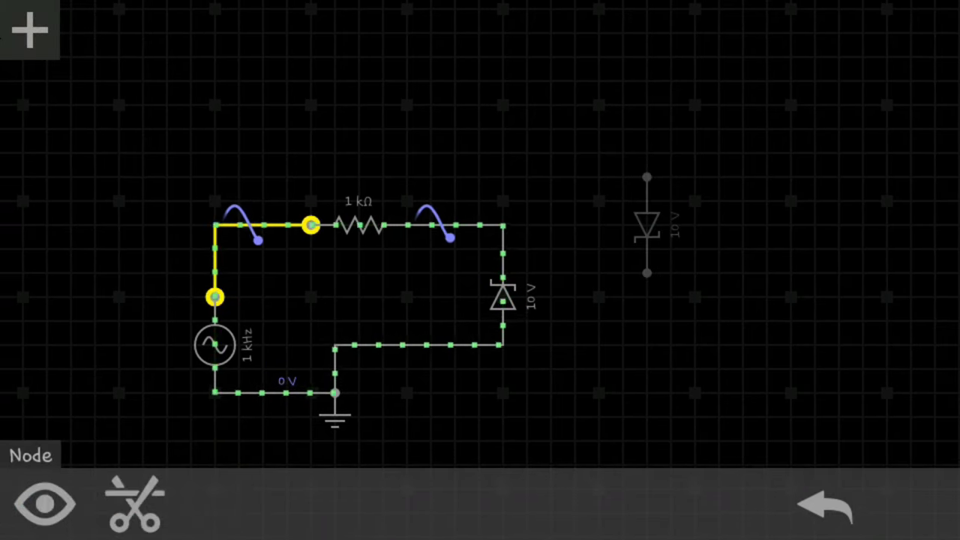
click(43, 505)
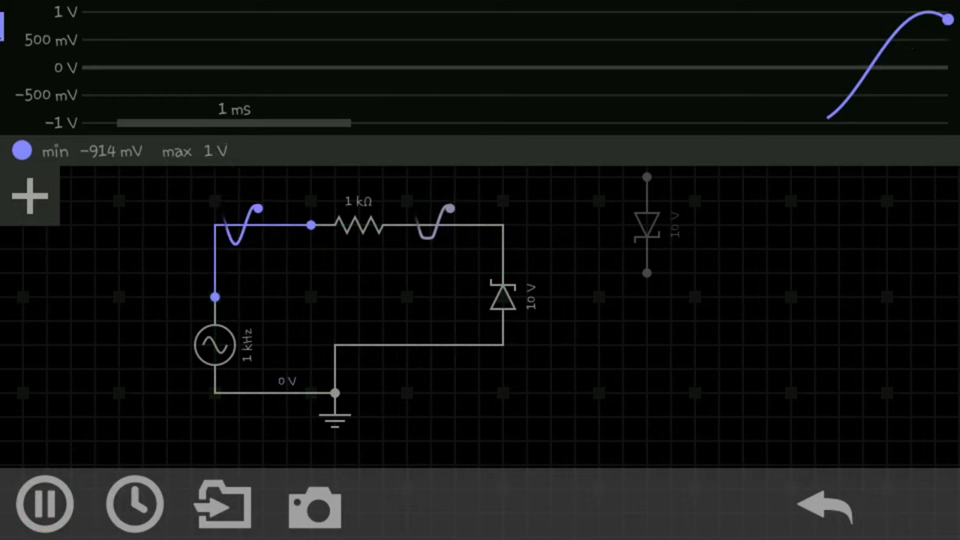